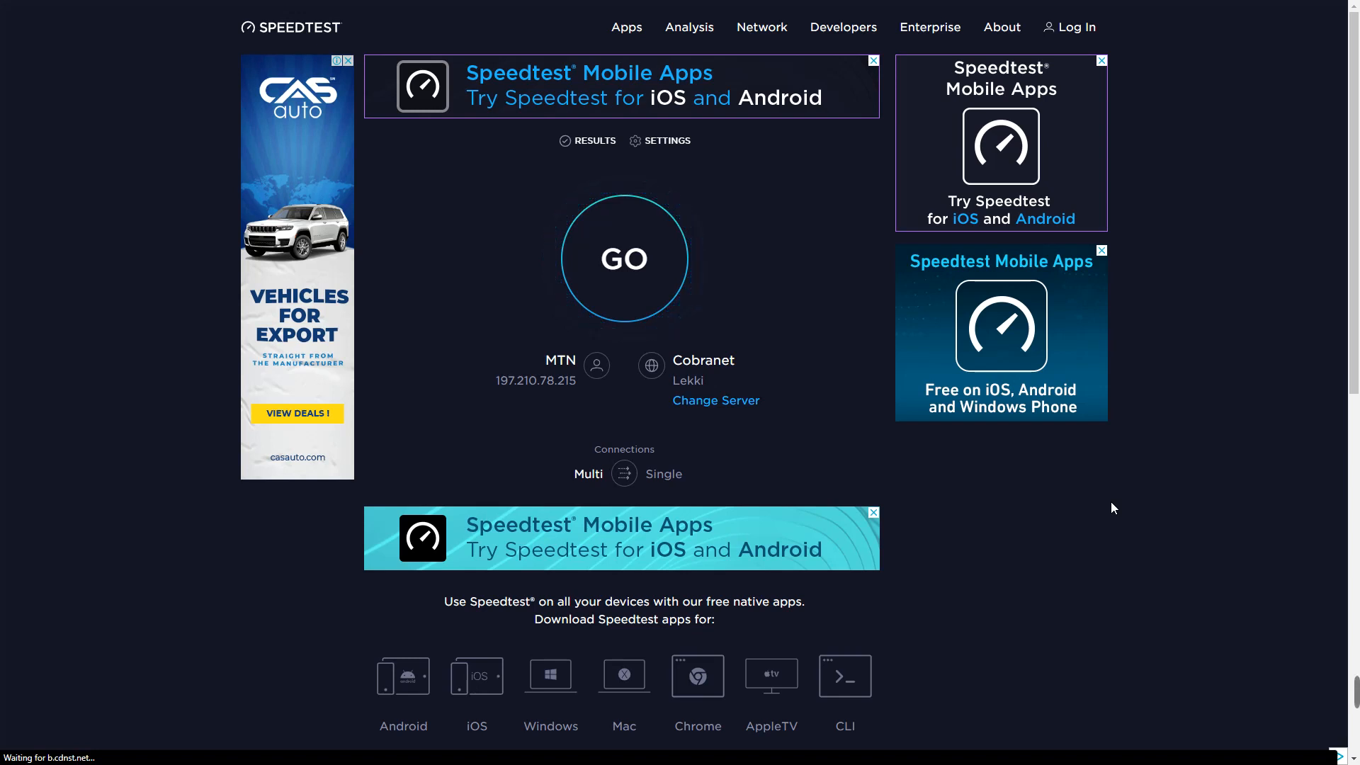
# Switch to the ZTE router admin showing Network Settings > Network Selection
pyautogui.click(623, 258)
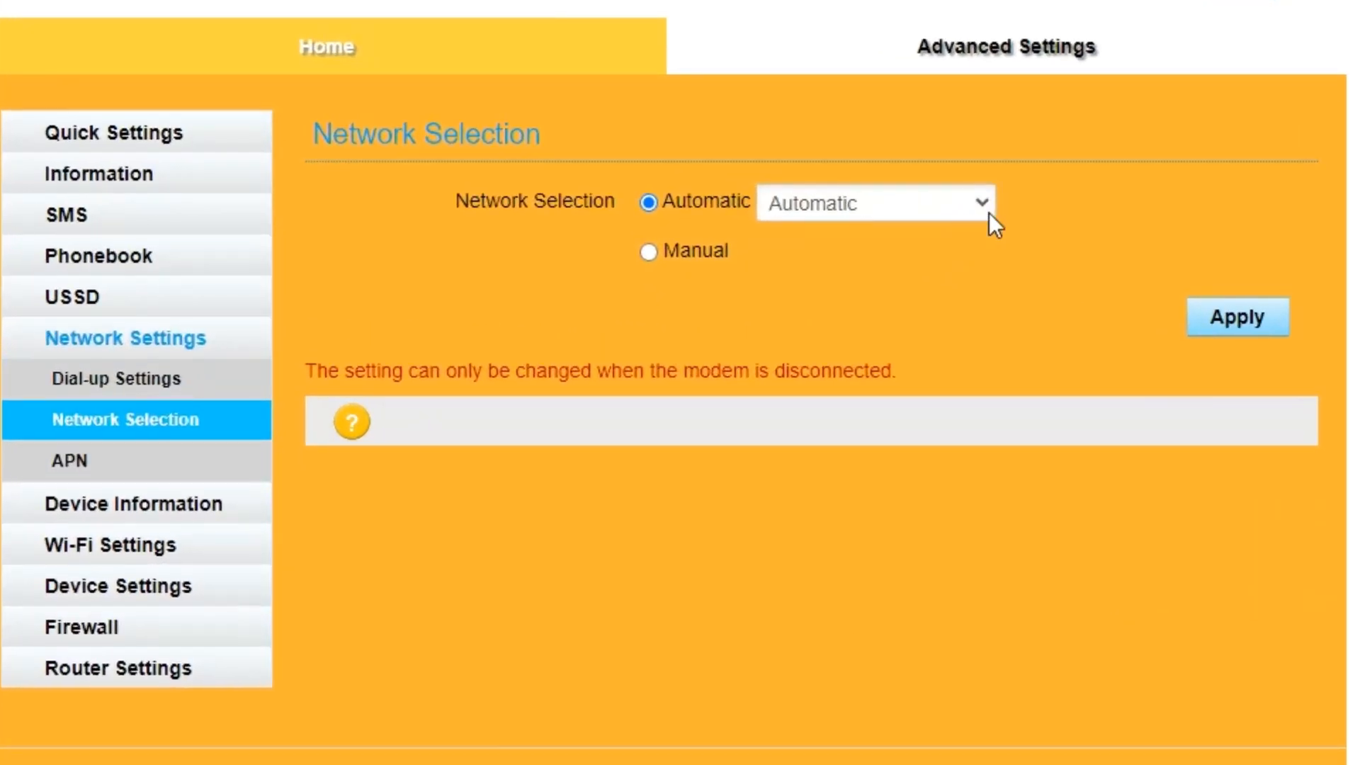
# Set the modem's Network Selection to 2G Only, apply it, and return to Speedtest
pyautogui.click(875, 203)
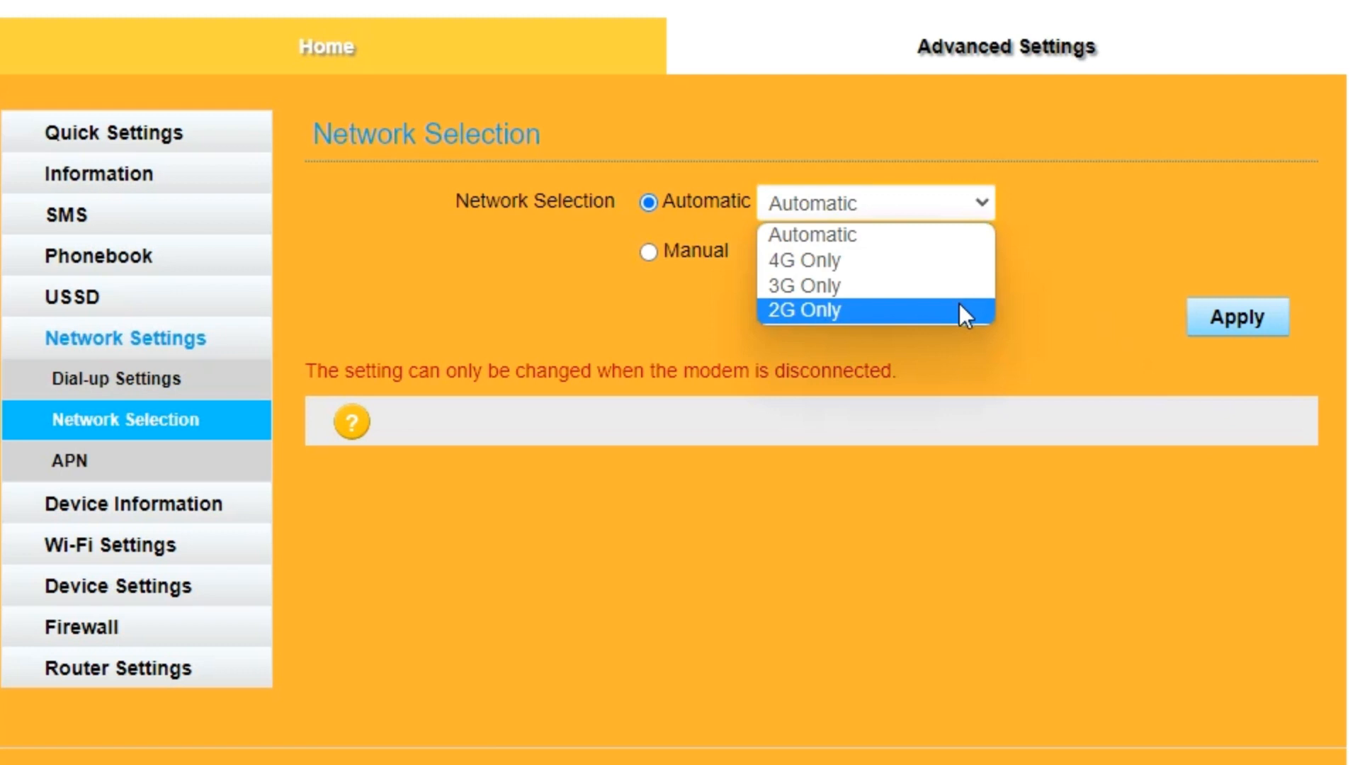
pyautogui.click(800, 310)
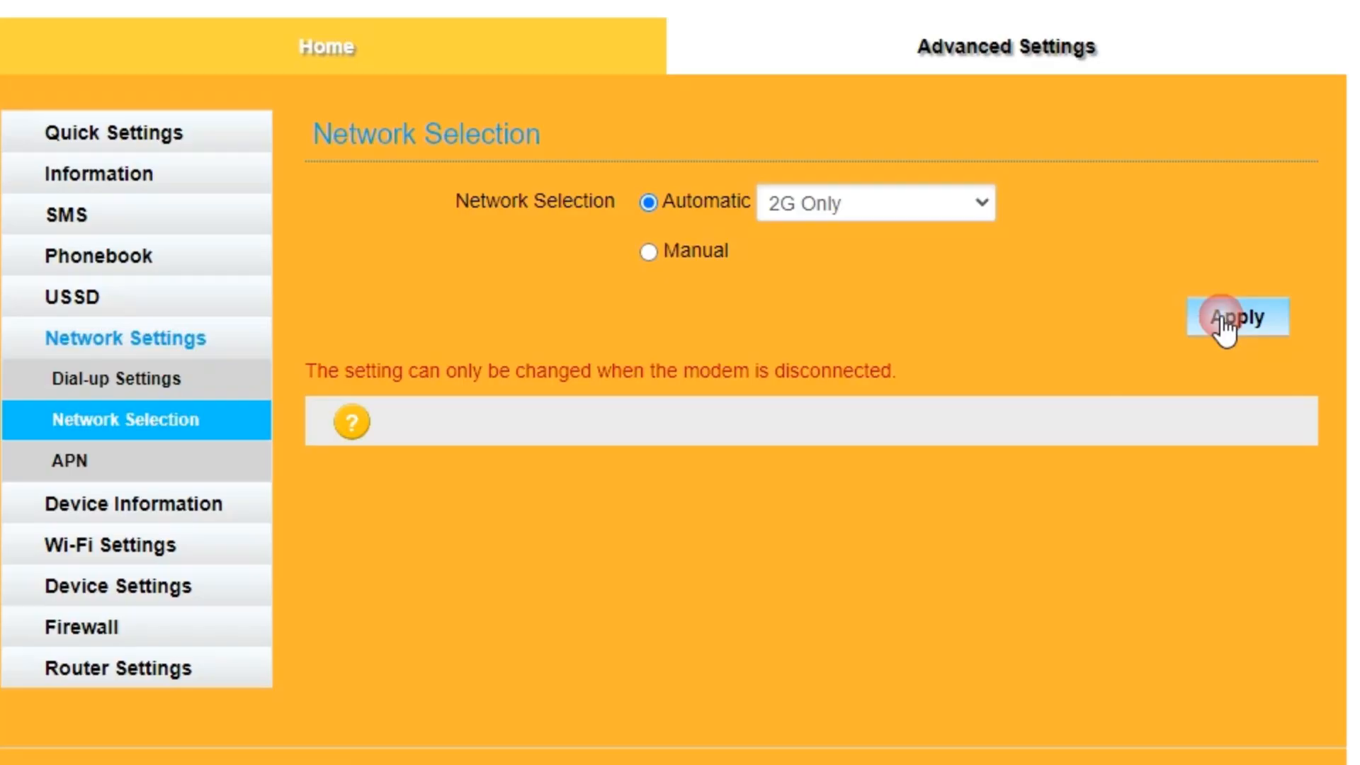
pyautogui.click(1235, 315)
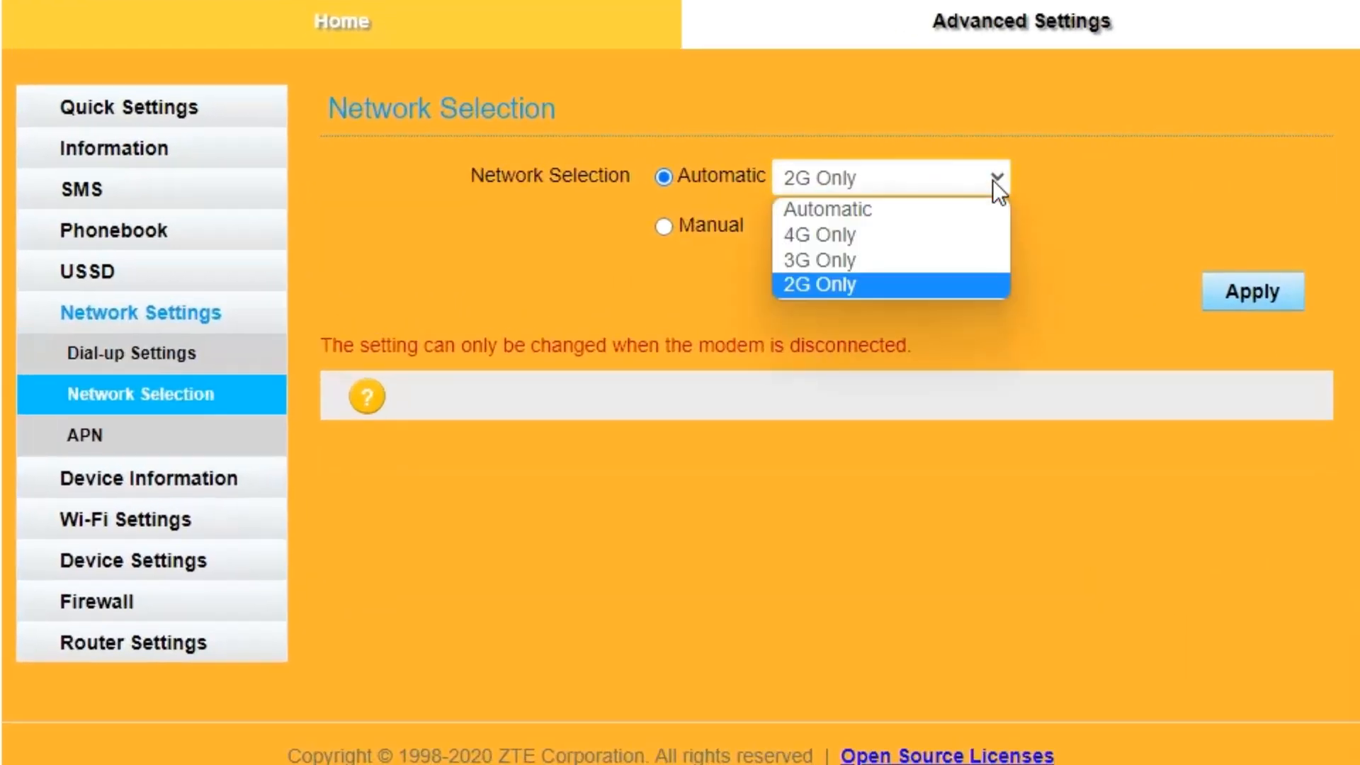
pyautogui.click(816, 260)
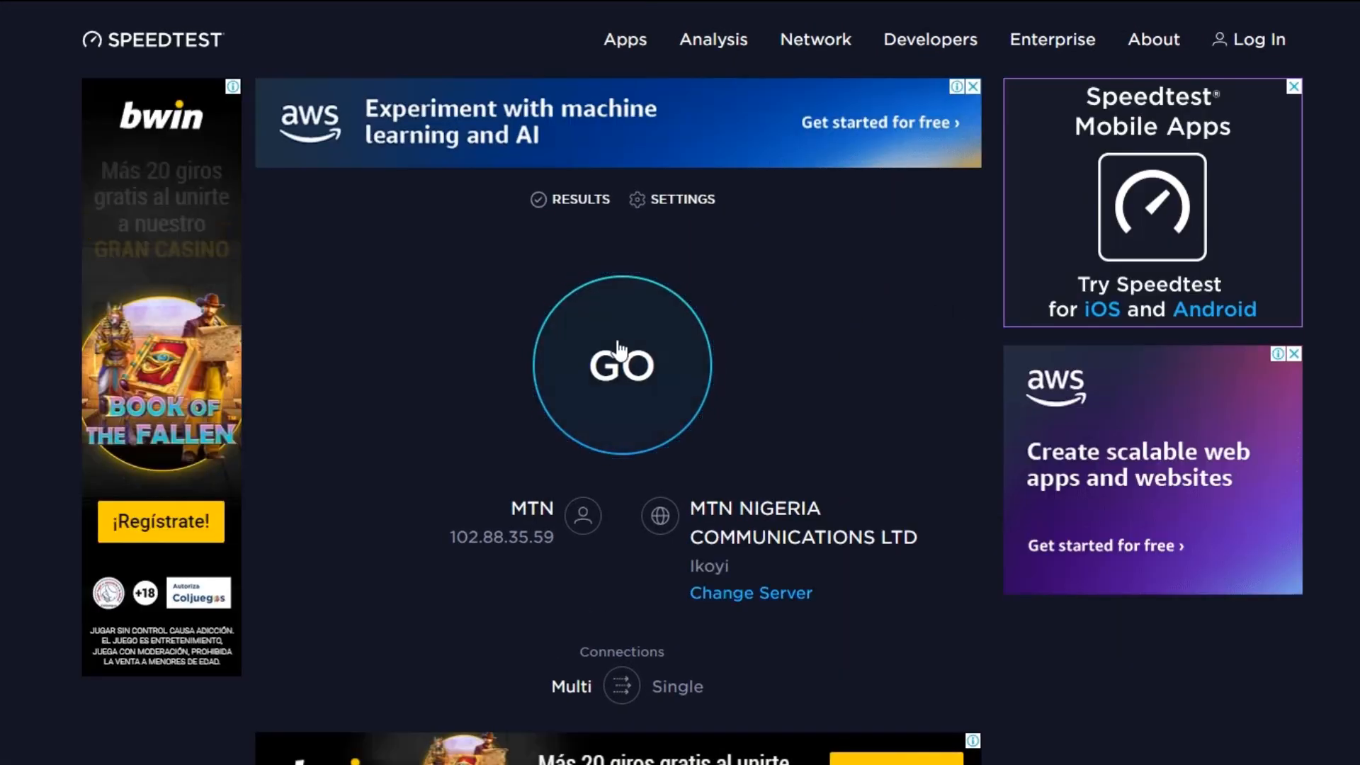
# Run the Speedtest on 2G: 2.54 Mbps download, 1.46 Mbps upload, 53 ms ping
pyautogui.click(620, 363)
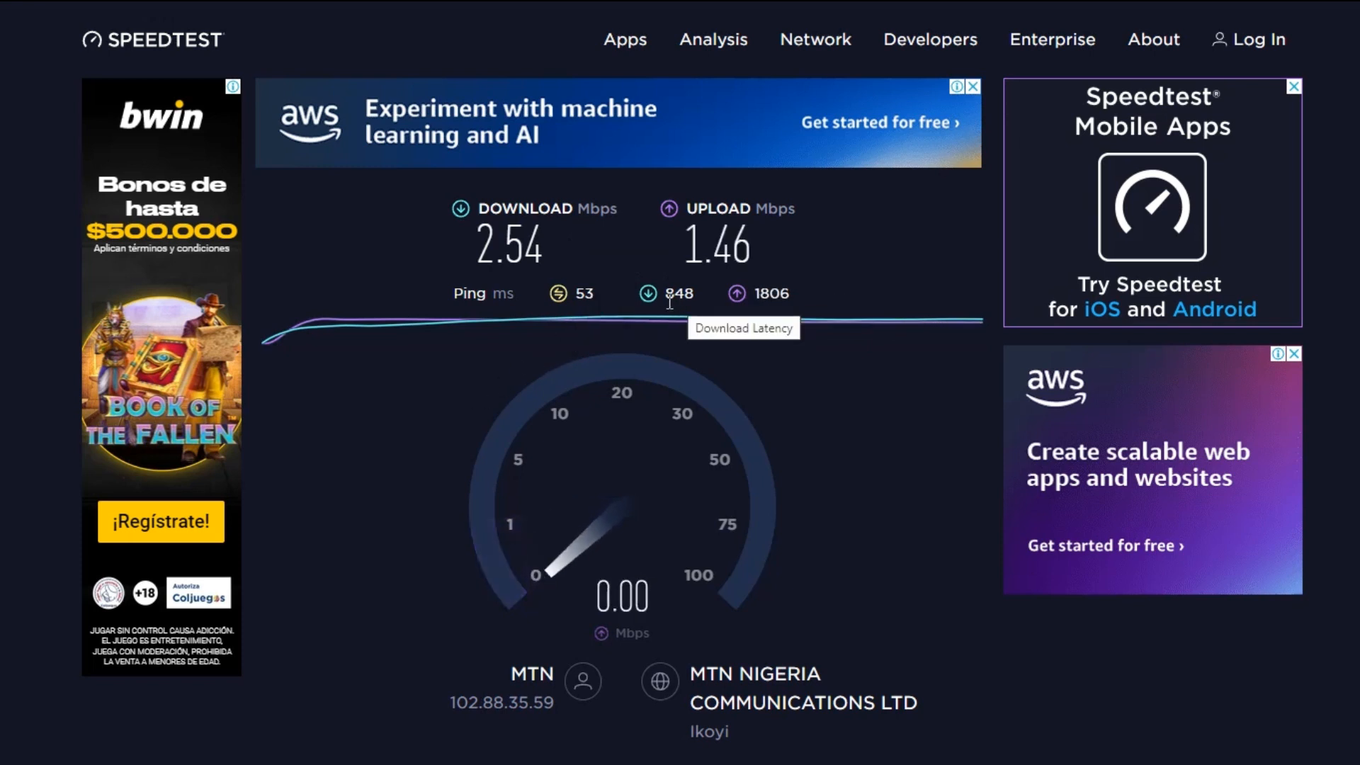
pyautogui.moveTo(750, 314)
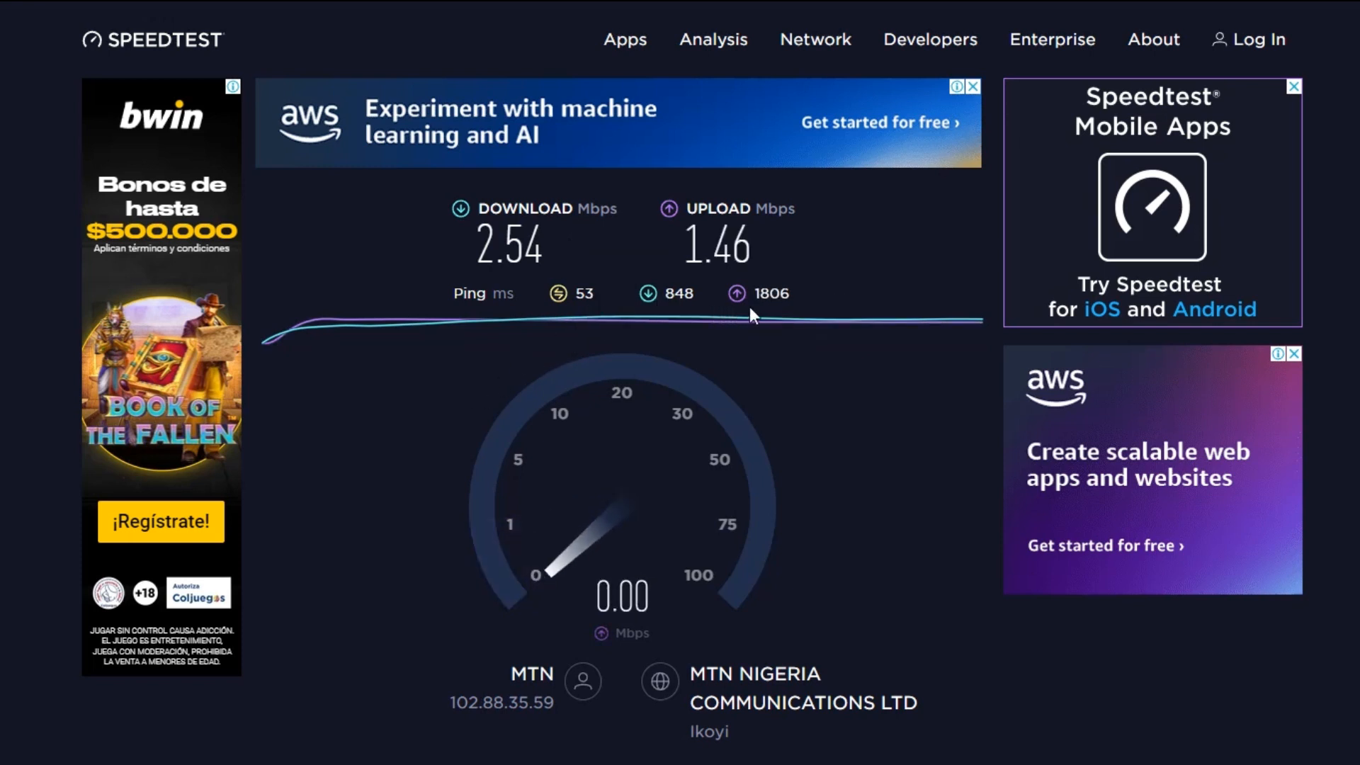
pyautogui.moveTo(824, 311)
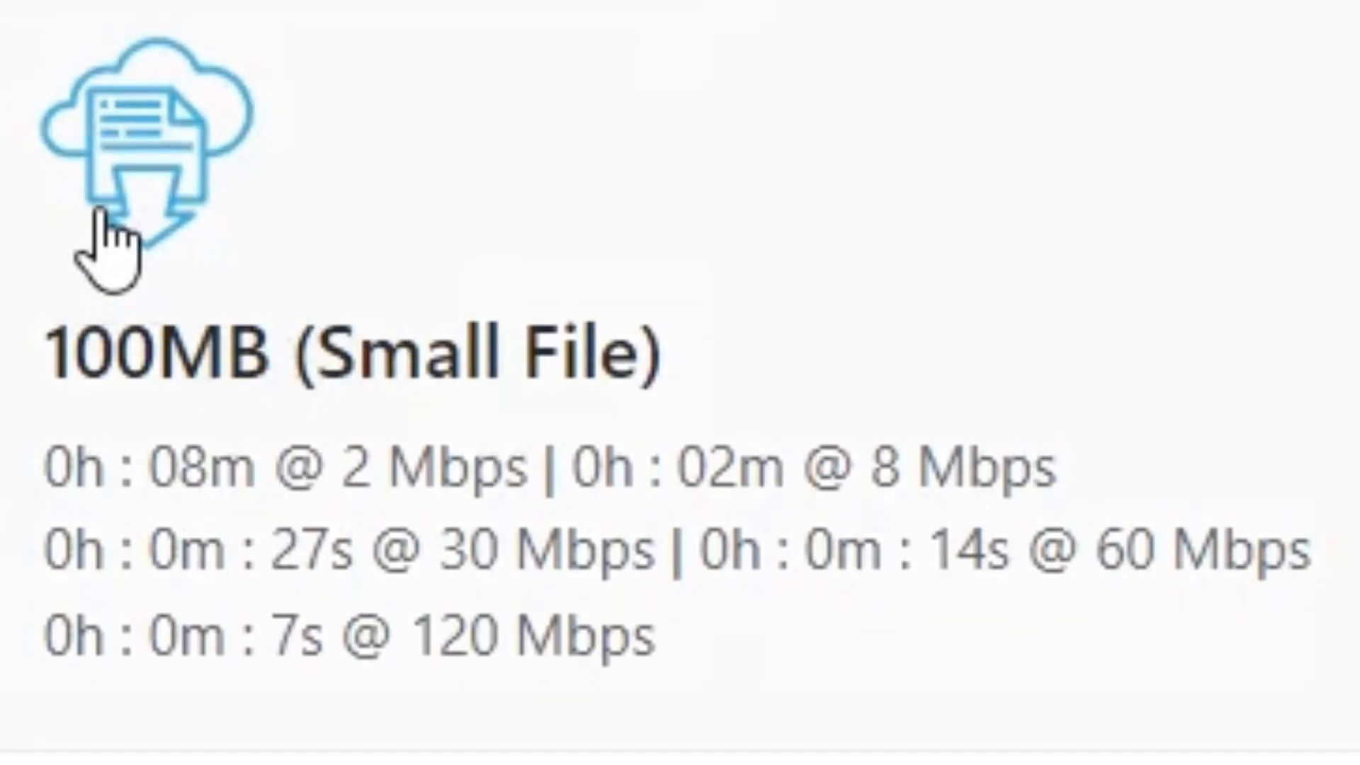
# Start downloading the 100MB small test file from the test-file site
pyautogui.click(143, 138)
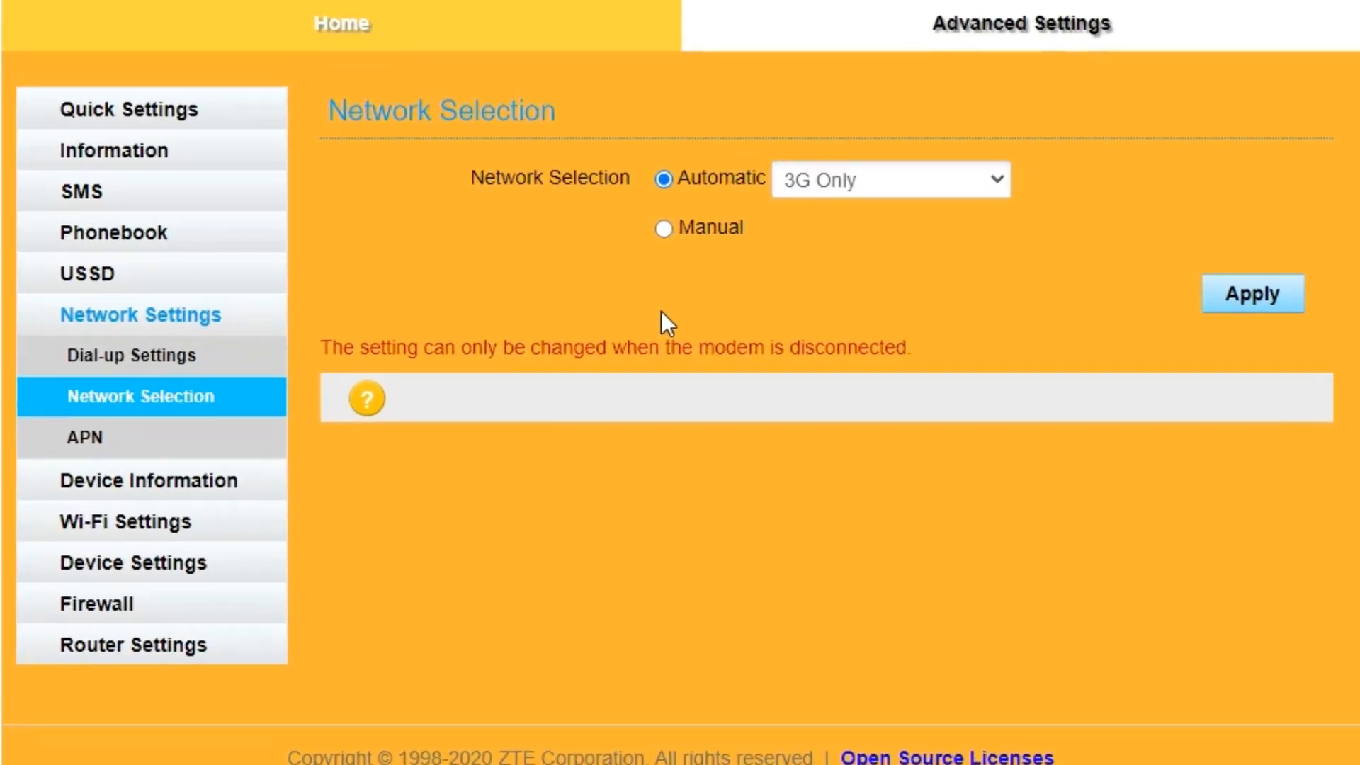
# Set the modem's Network Selection to 3G Only and return to Speedtest
pyautogui.click(888, 180)
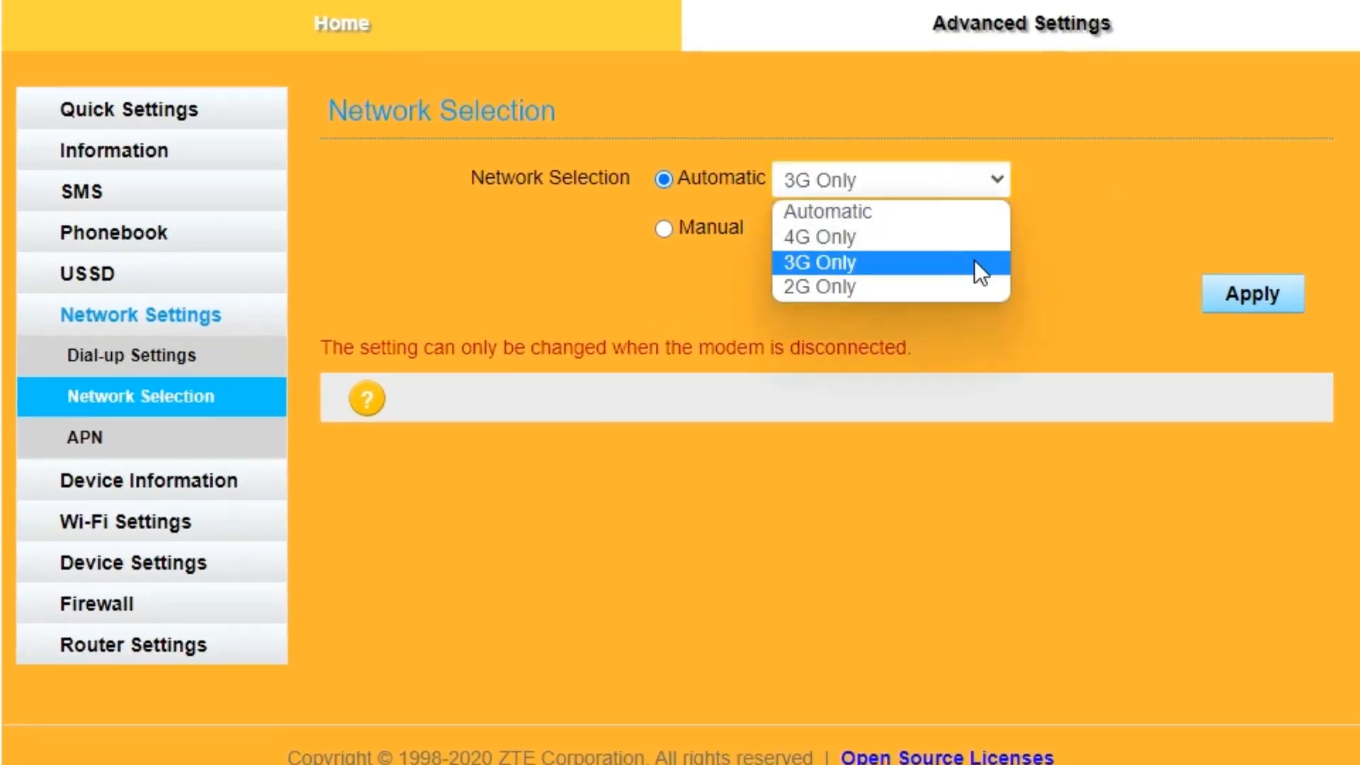
pyautogui.click(817, 236)
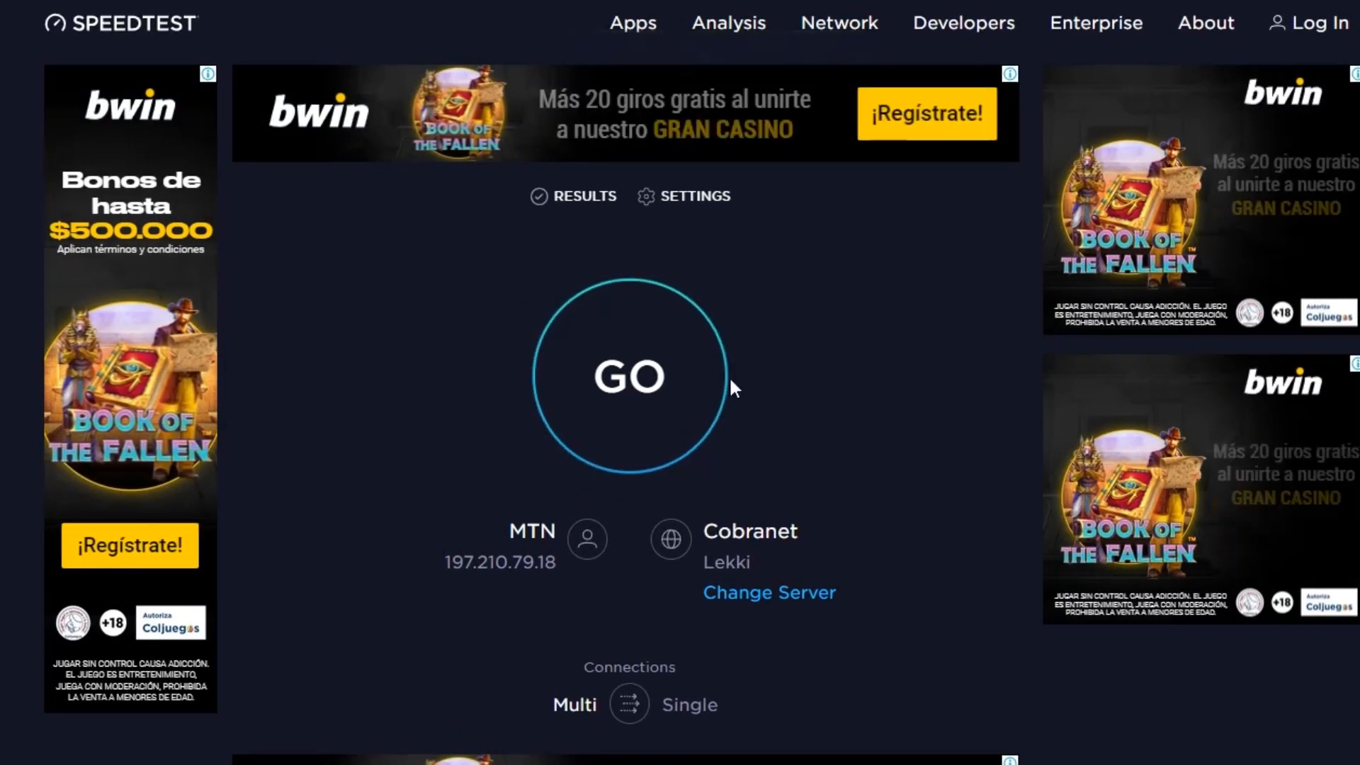
# Run the Speedtest on the 3G connection against the Cobranet Lekki server
pyautogui.click(629, 375)
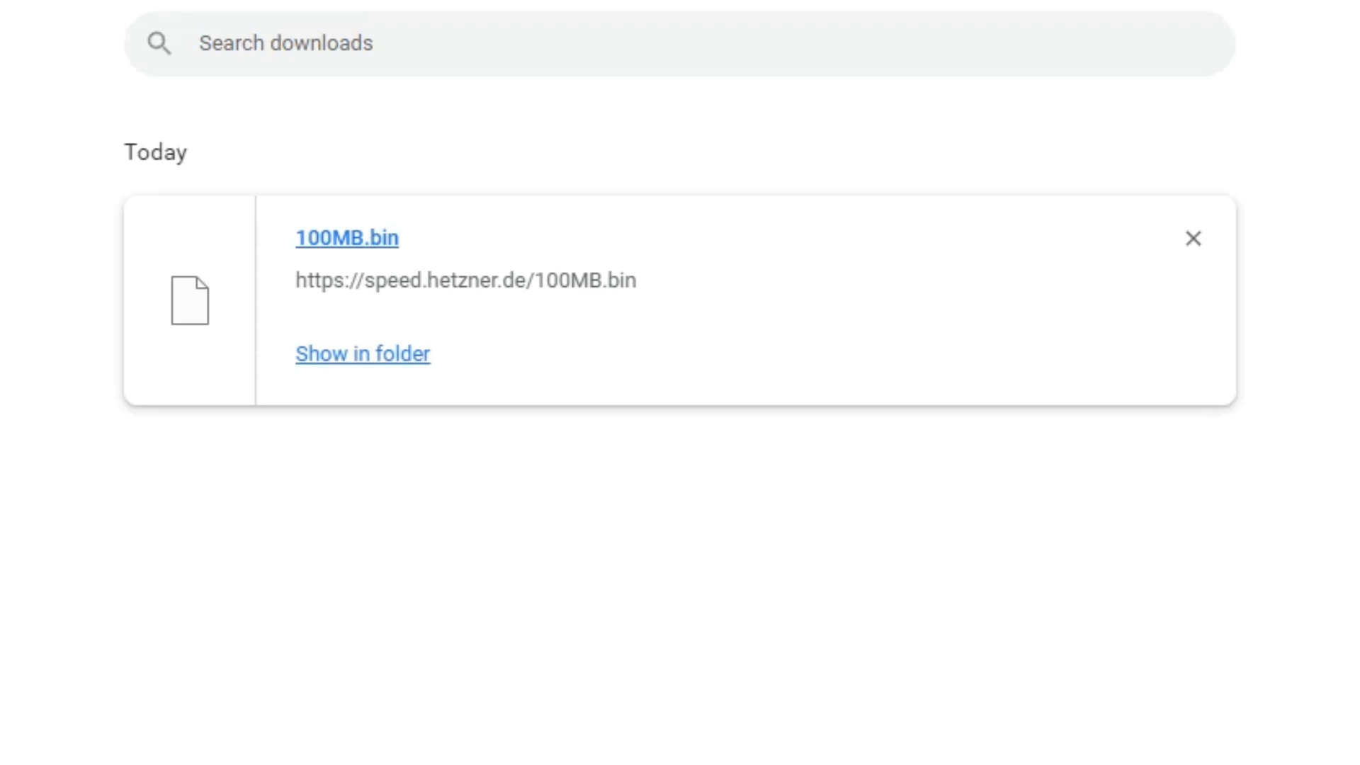
# Return from the downloads list showing 100MB.bin to the Speedtest page
pyautogui.click(732, 203)
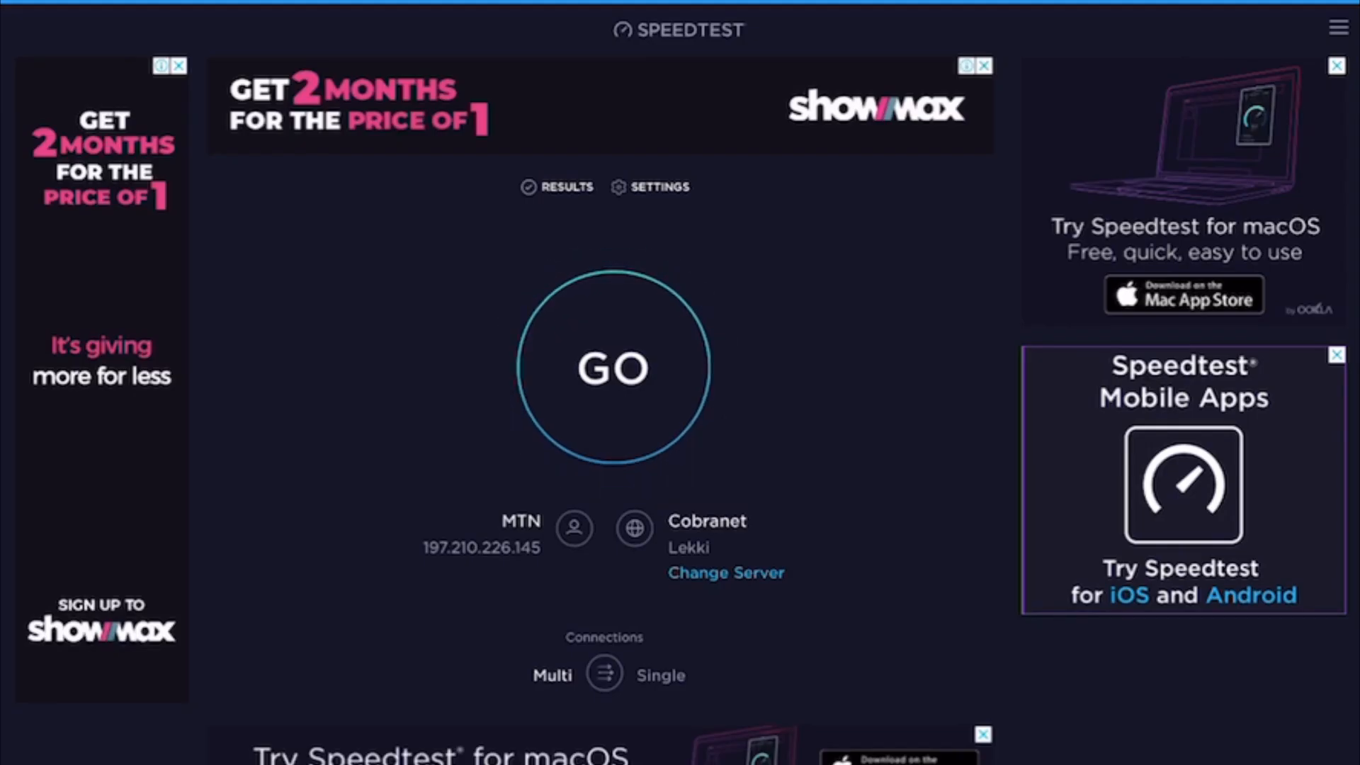
# Run another Speedtest and dismiss the Speedtest for Mac promotion to view results
pyautogui.click(612, 367)
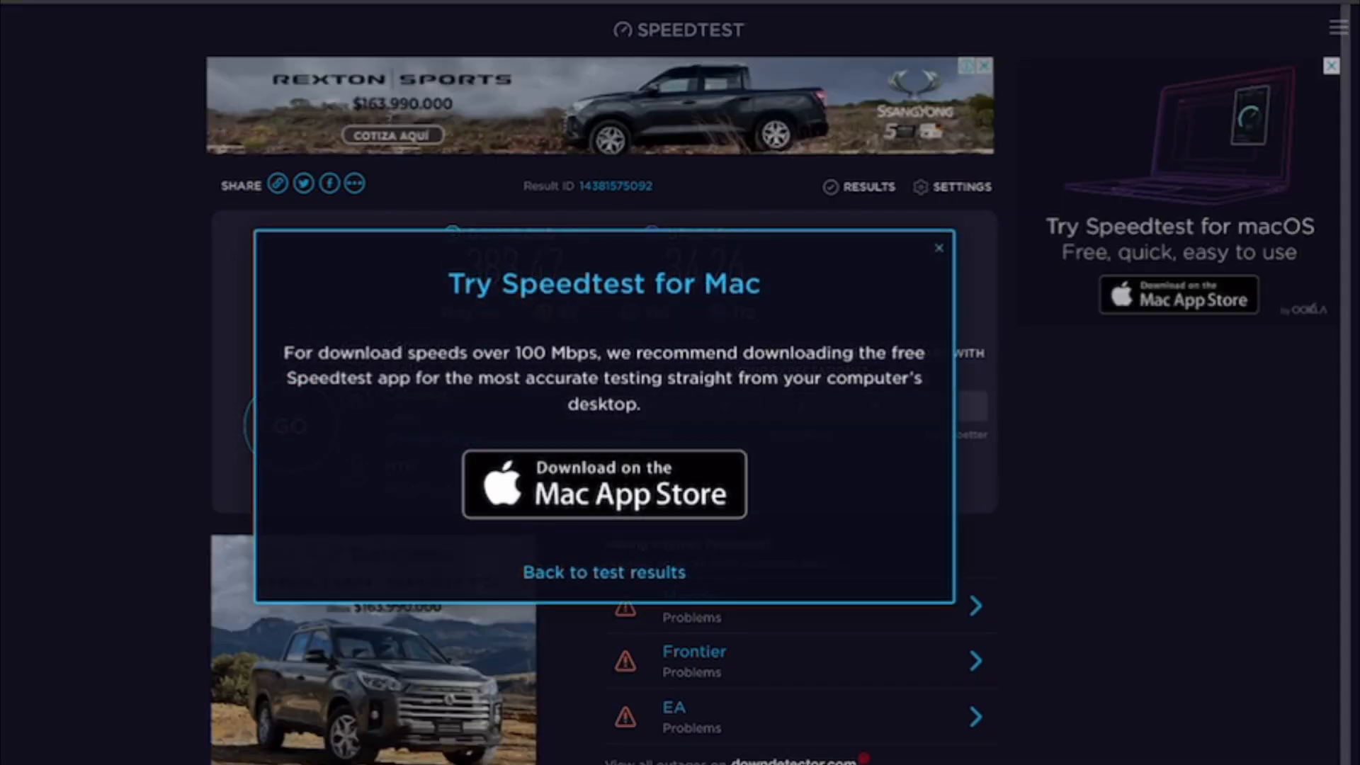
pyautogui.click(938, 248)
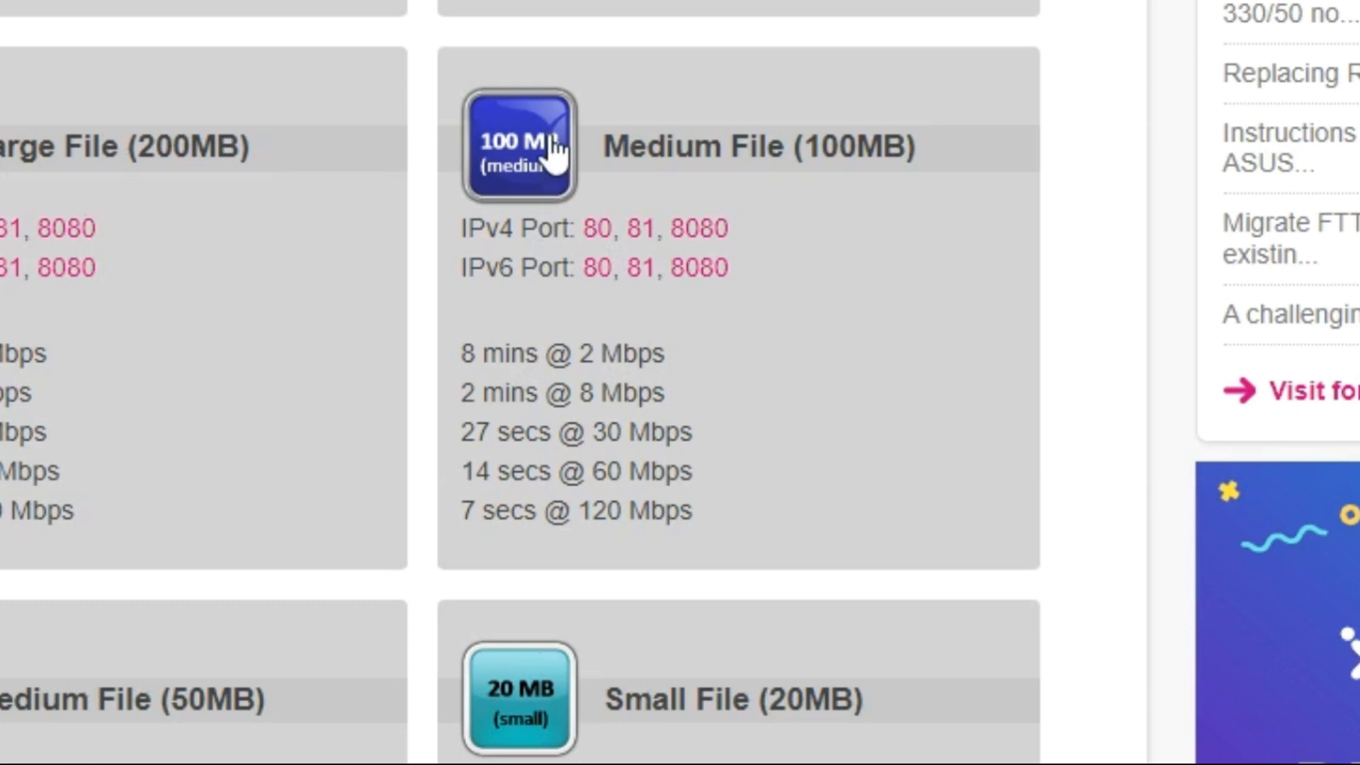
# Start downloading the 100MB.zip medium test file from thinkbroadband in IDM
pyautogui.click(518, 142)
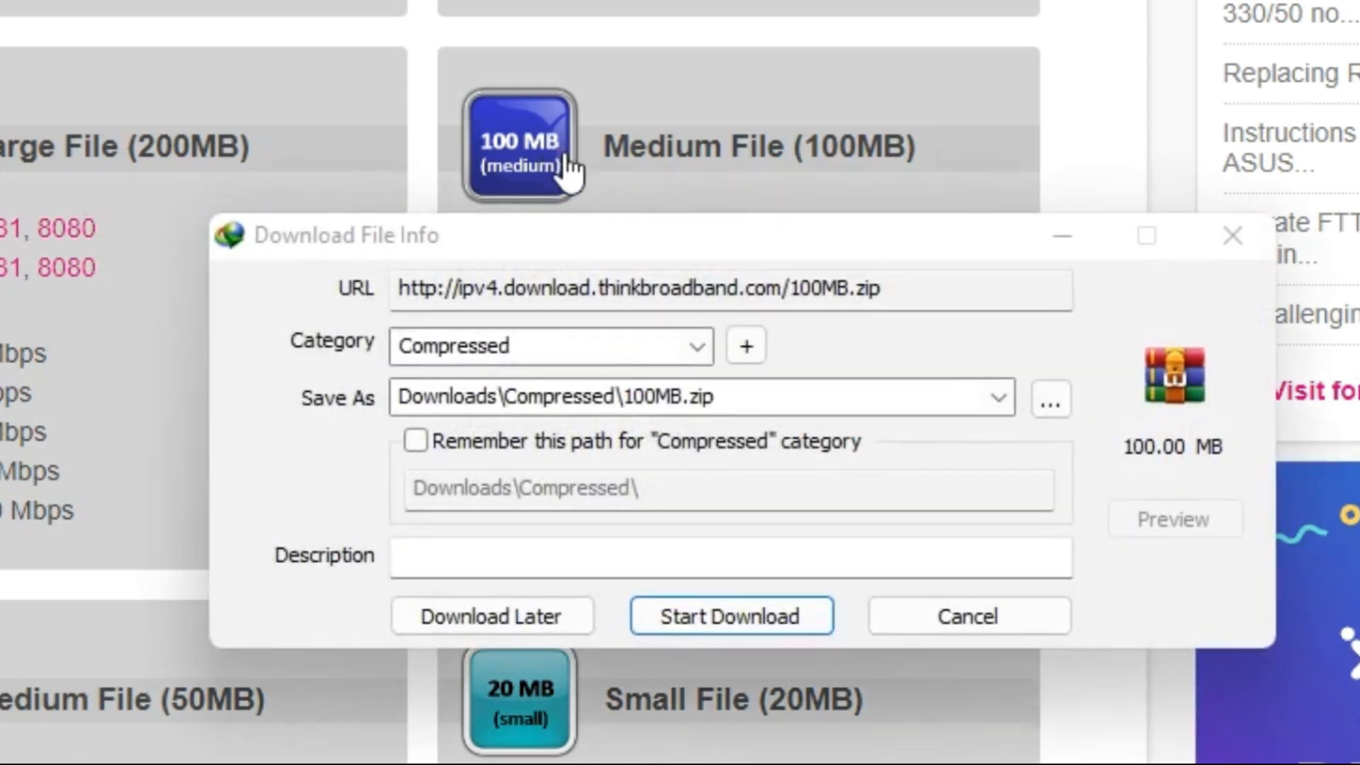
pyautogui.click(731, 617)
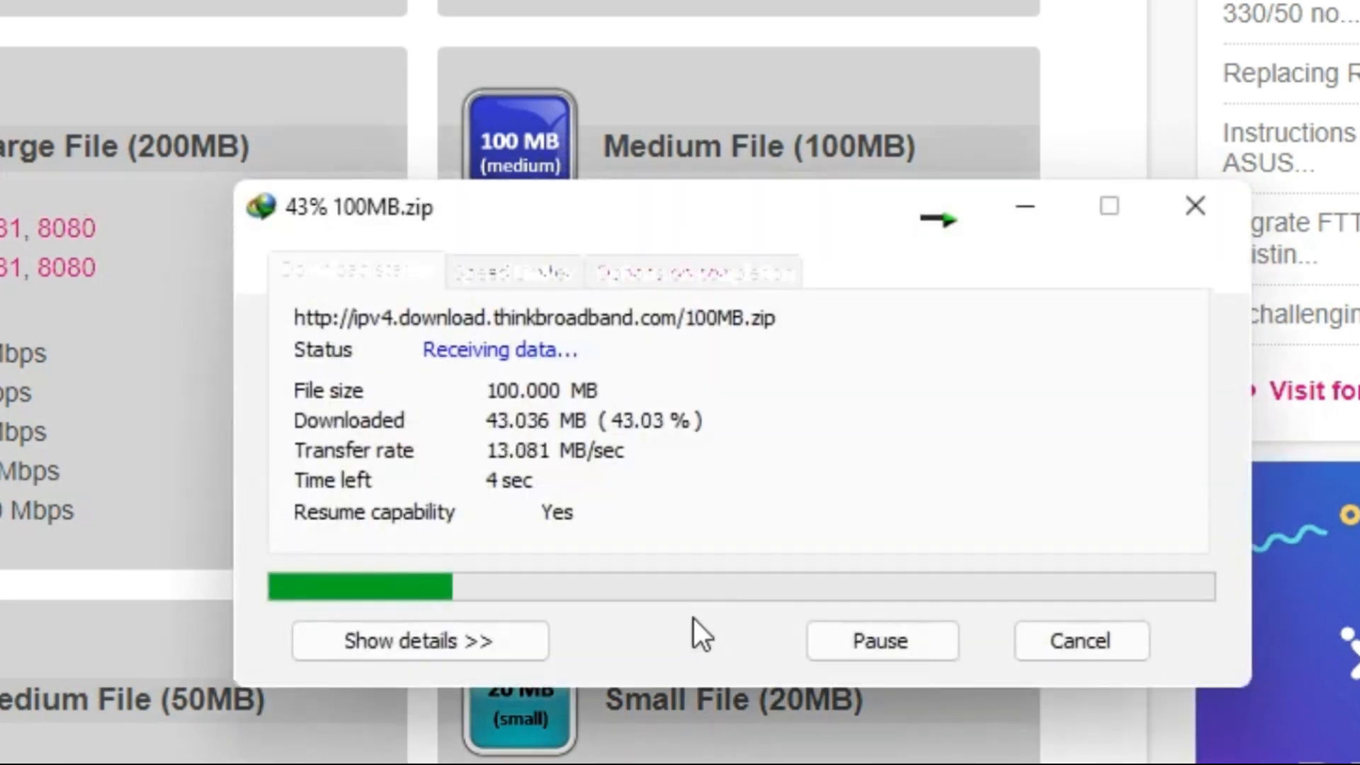